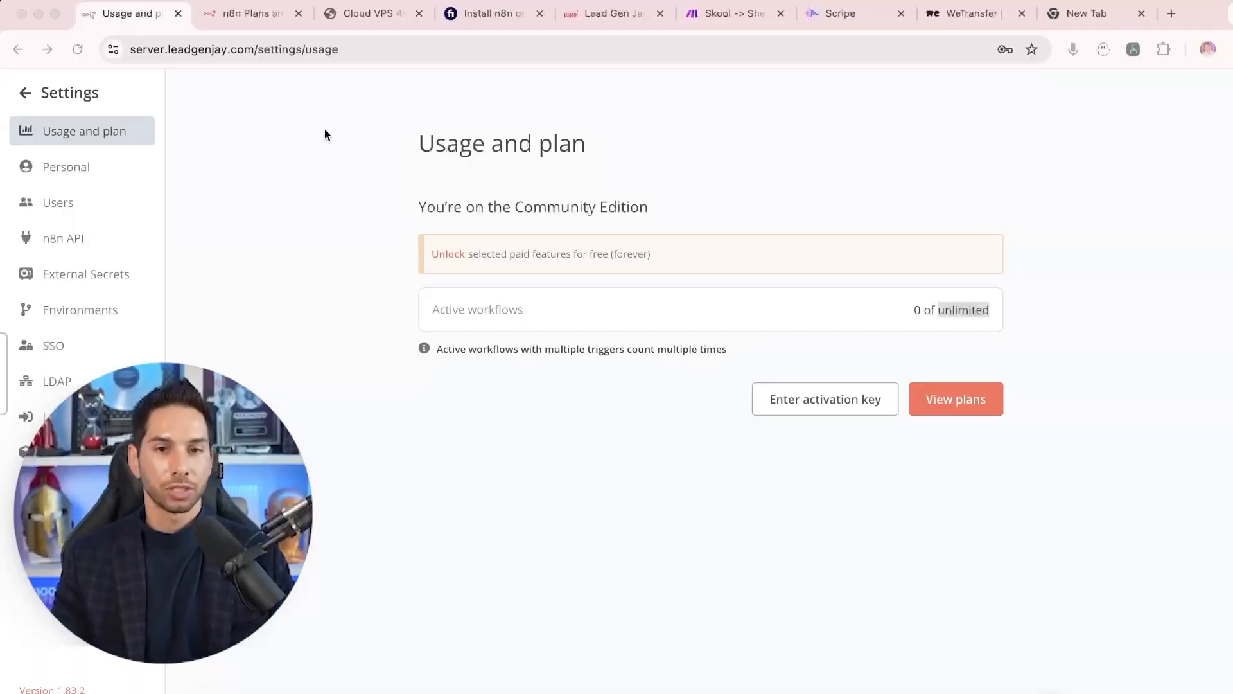
Highlight 'unlimited' in the Community Edition workflow count, then view the n8n pricing plans
left_click(233, 50)
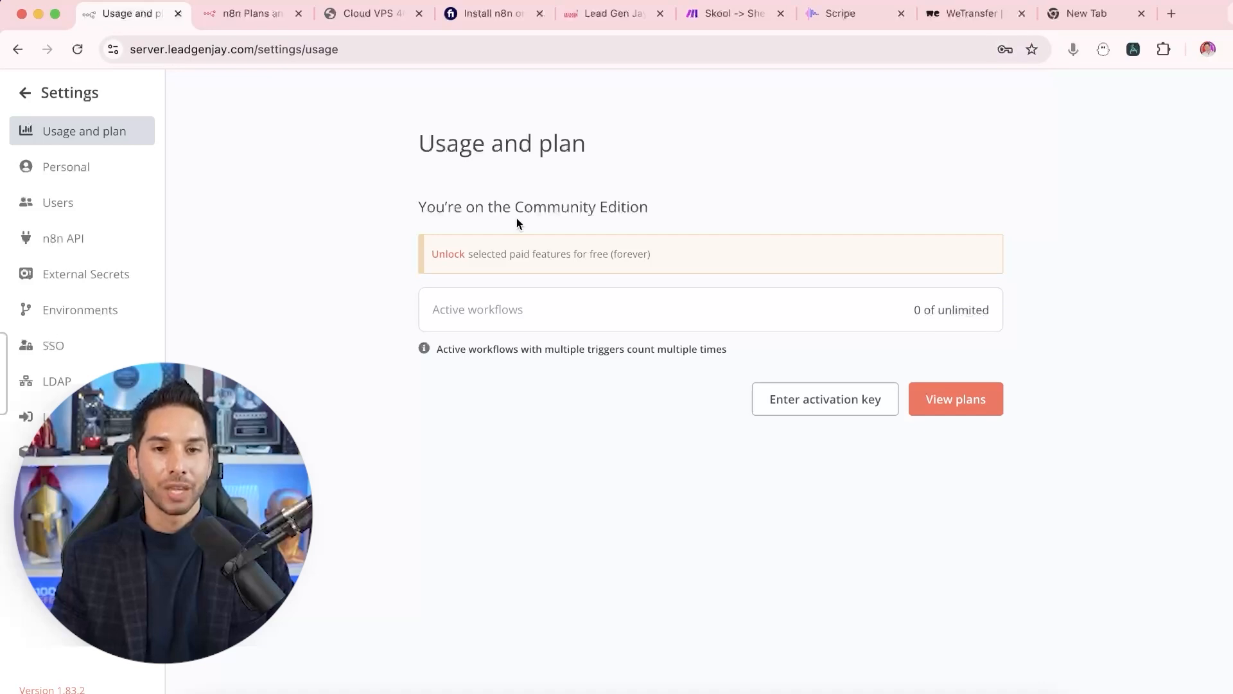
double_click(962, 309)
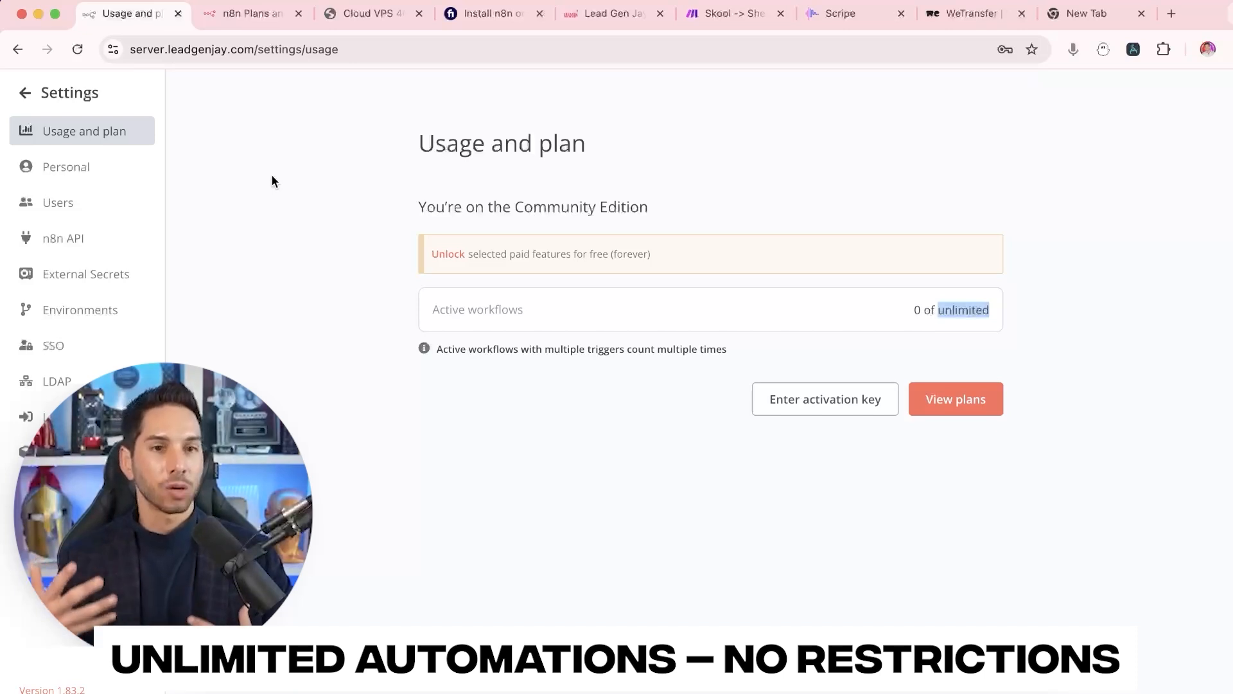
left_click(243, 50)
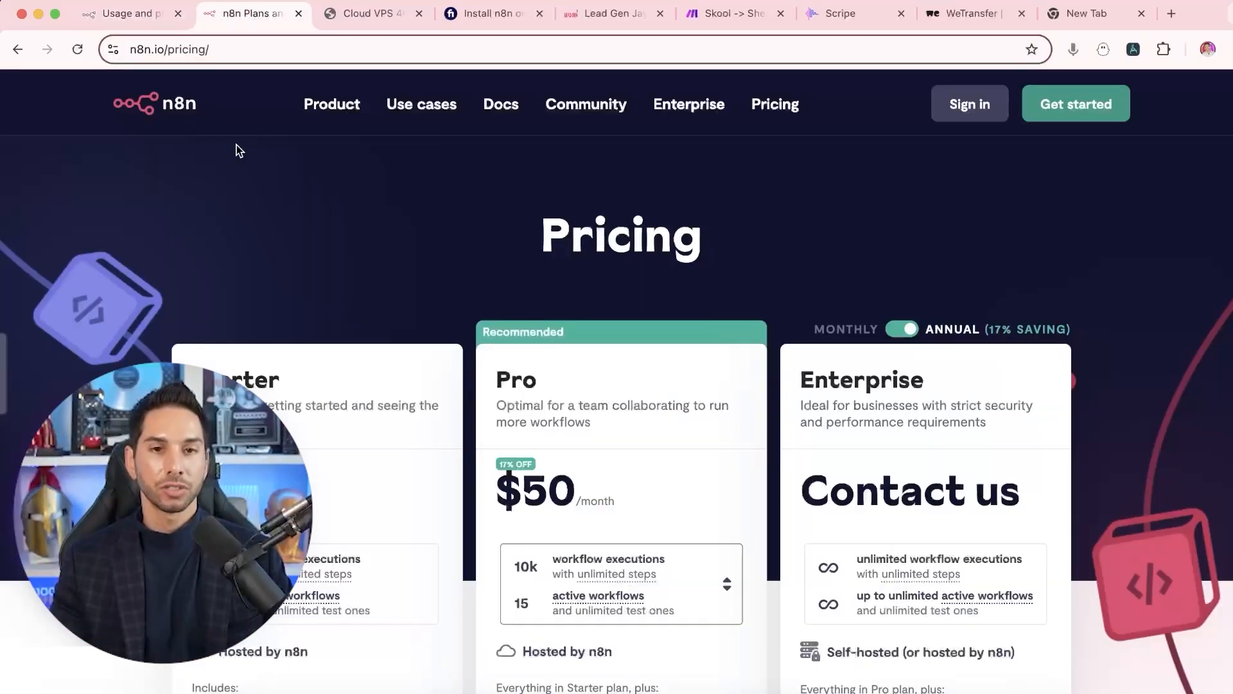
Set the Pro plan to the $120/month tier, then view the Contabo Cloud VPS 4C page
scroll("down", 3)
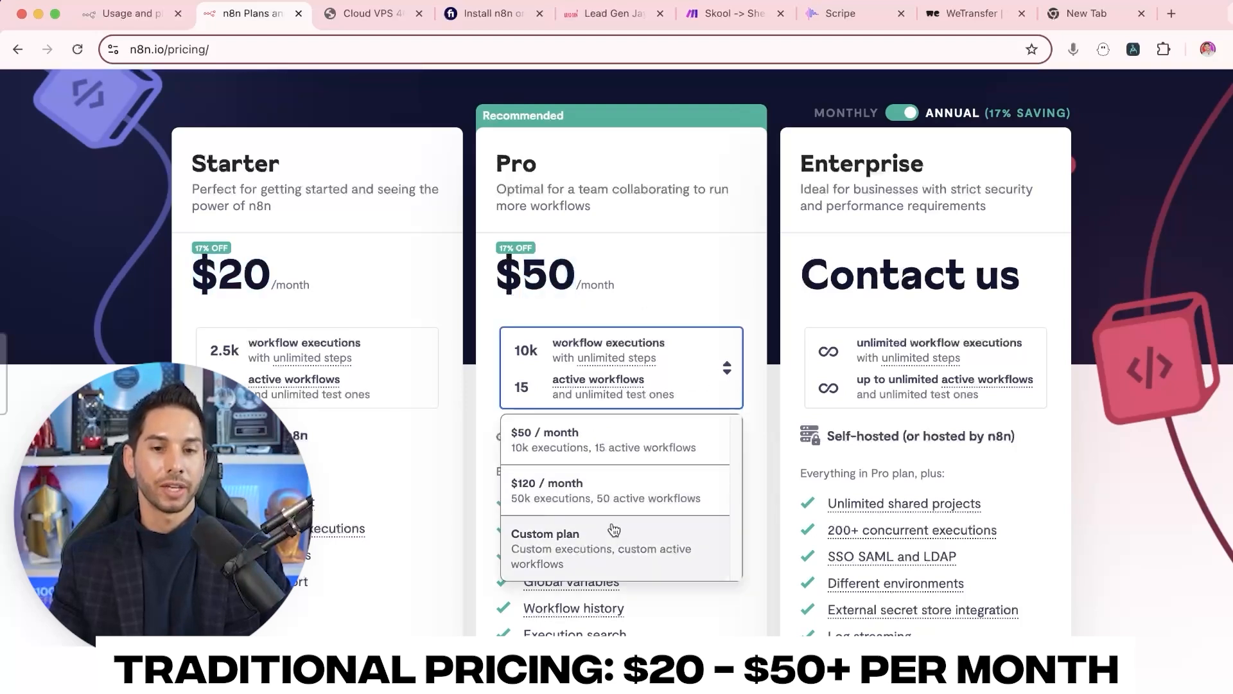
left_click(546, 490)
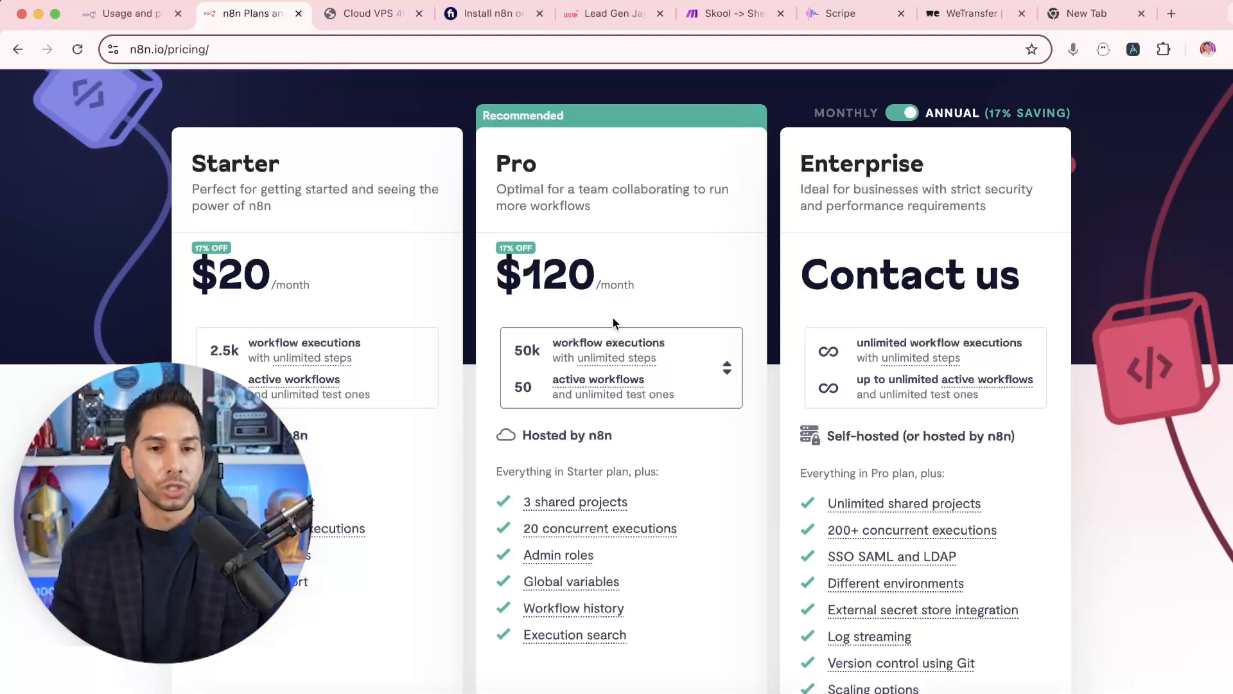
left_click(376, 13)
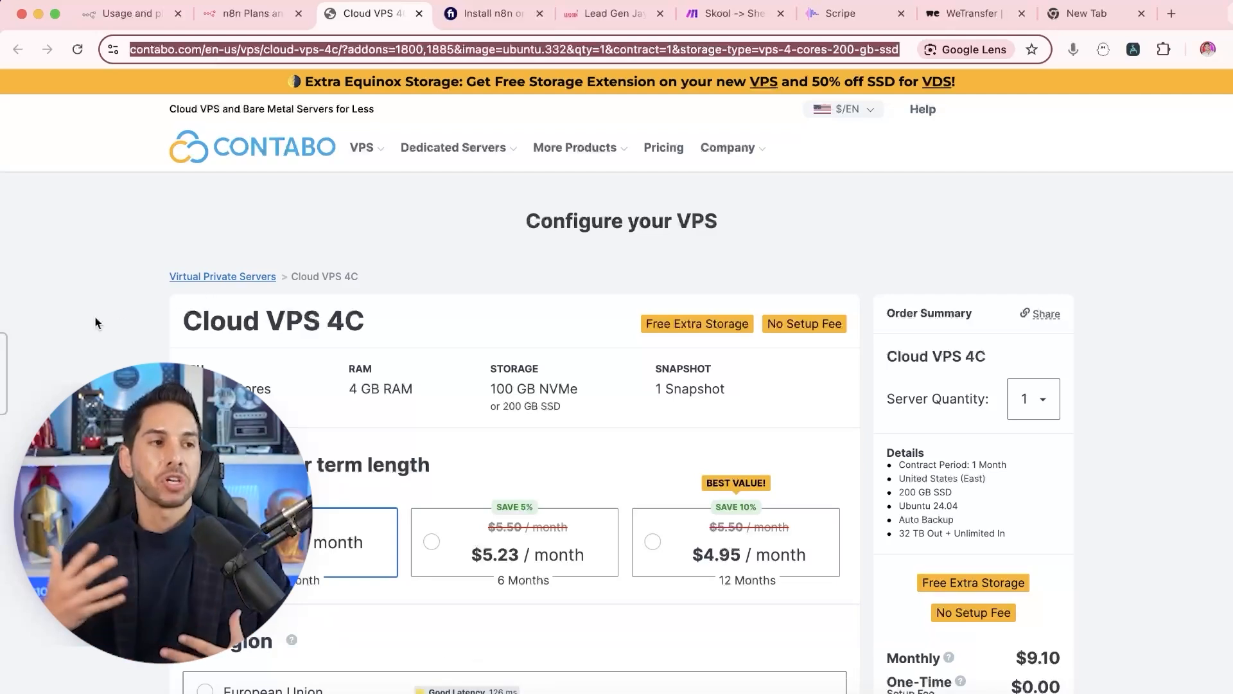
scroll("down", 3)
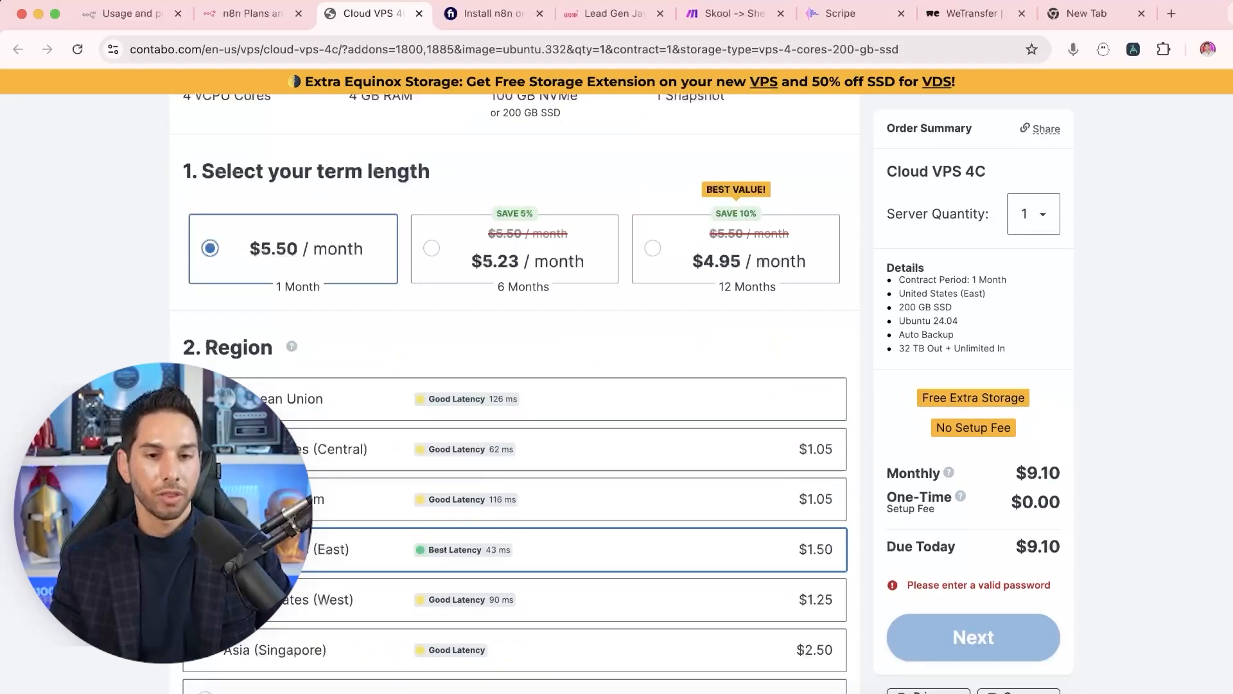
scroll("down", 3)
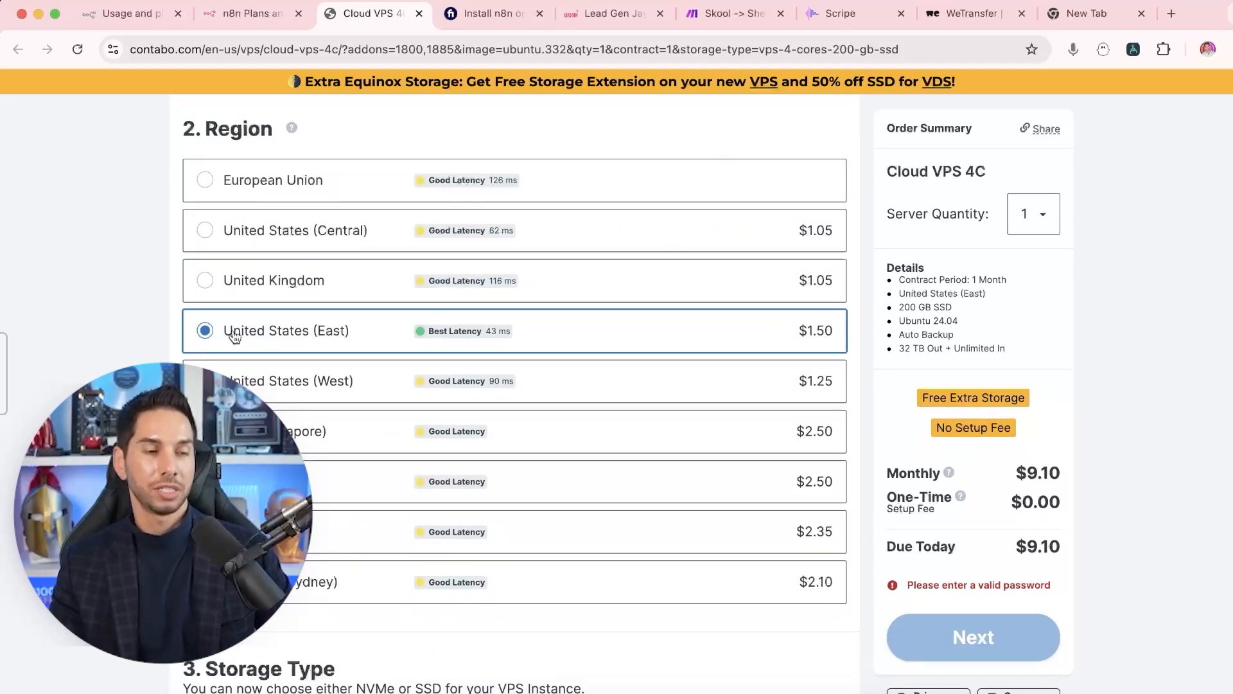
scroll("down", 3)
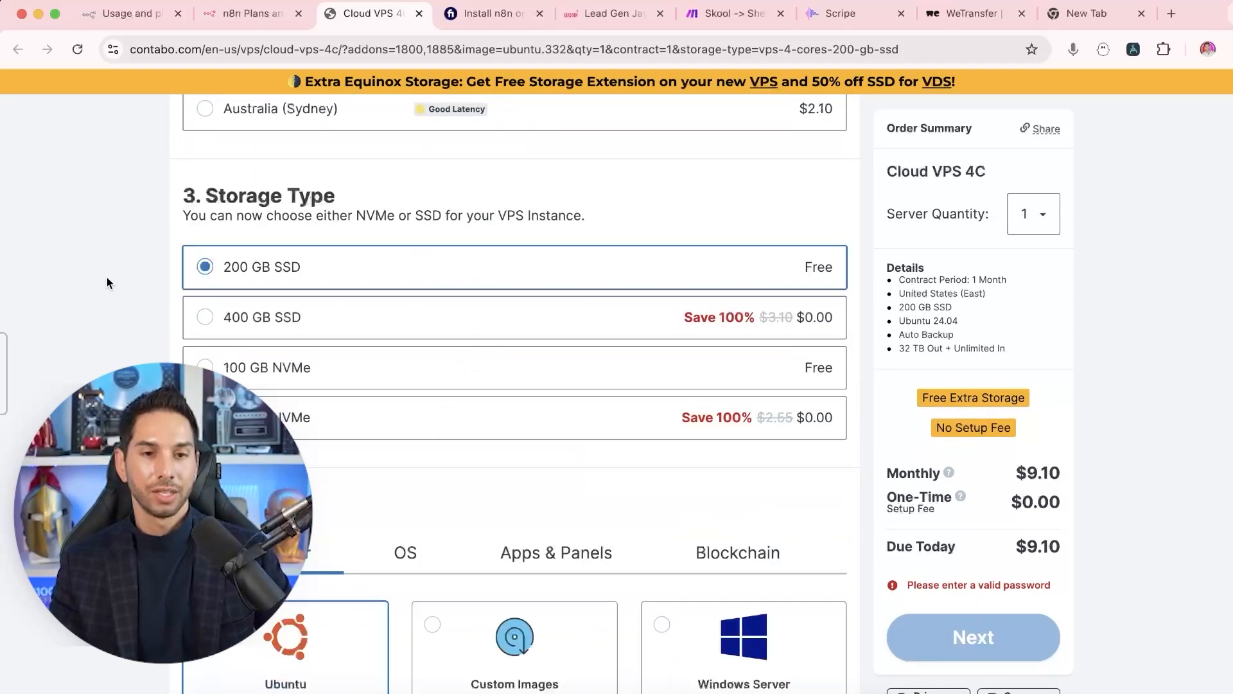
scroll("down", 3)
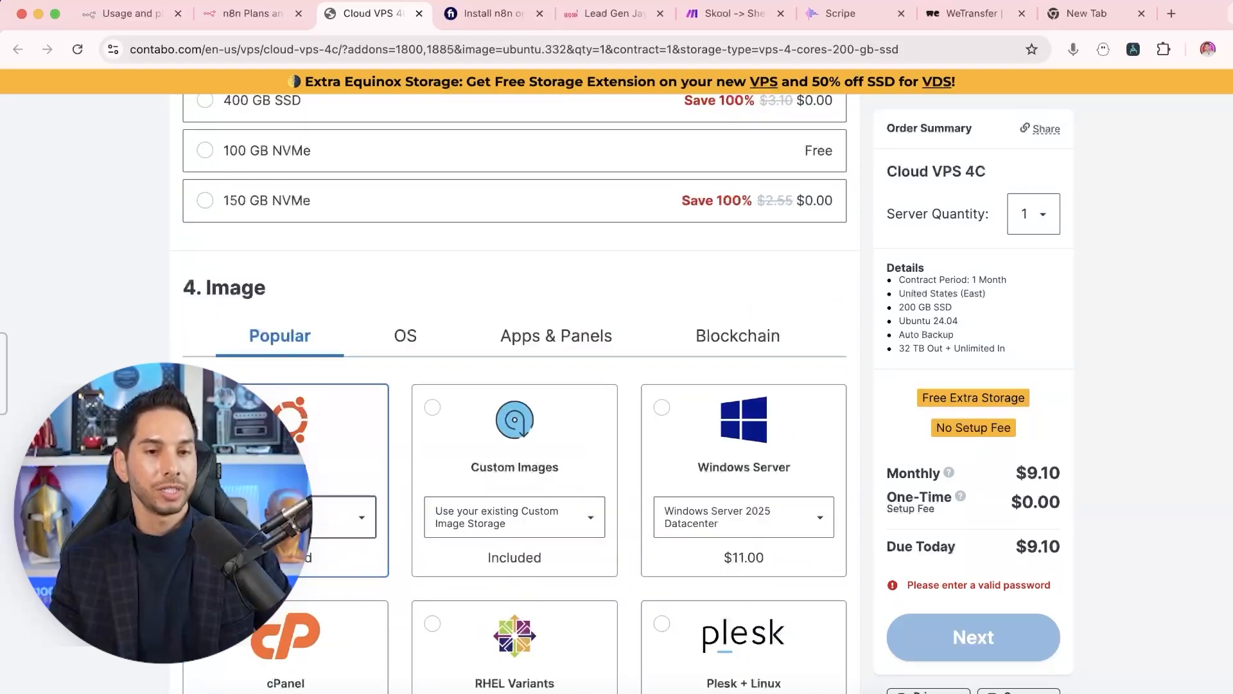
scroll("down", 3)
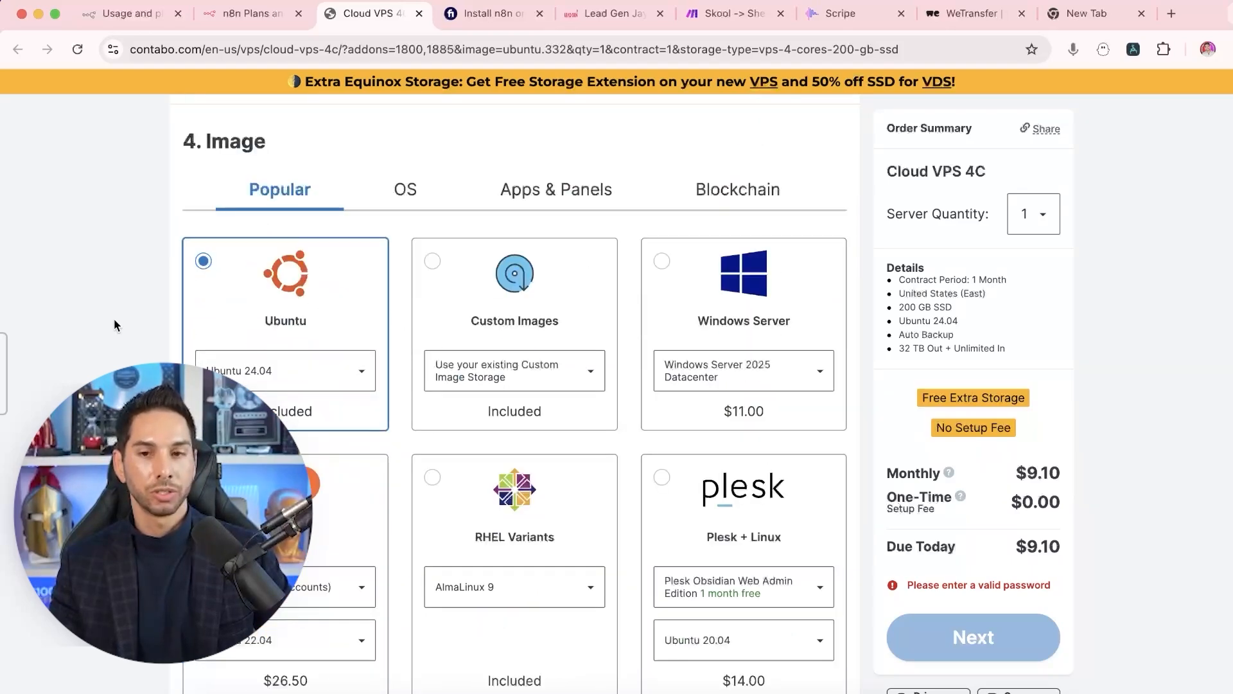
scroll("down", 3)
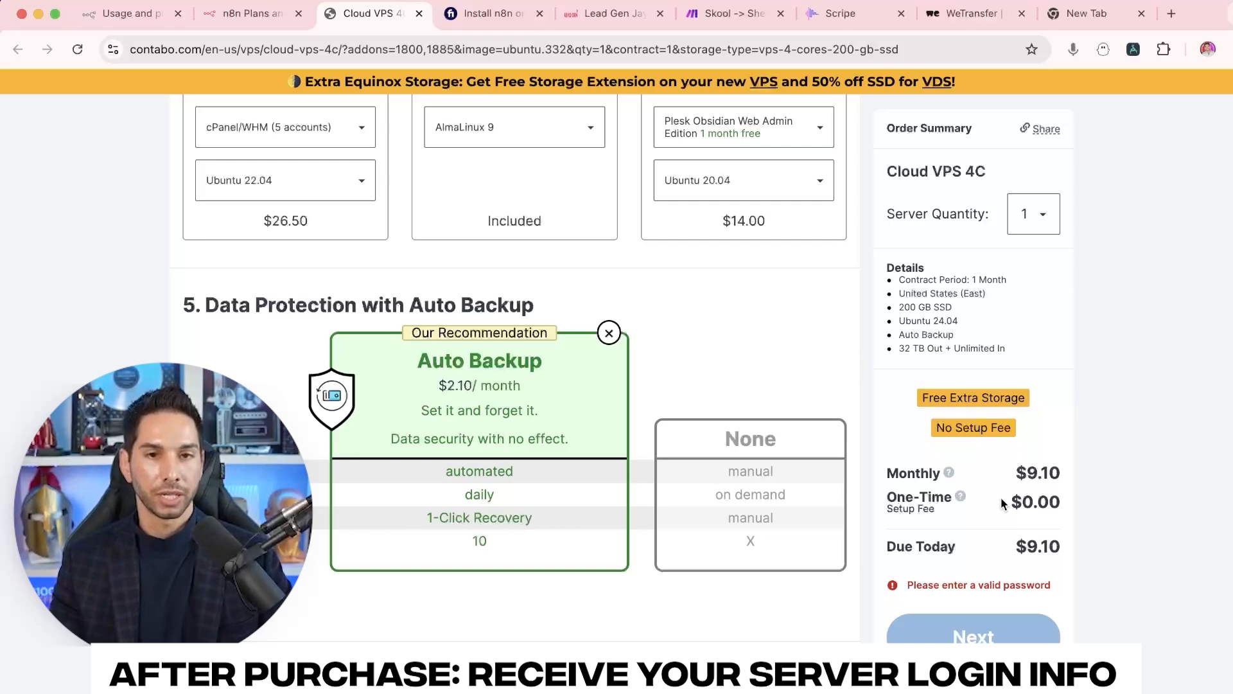
mouse_move(543, 277)
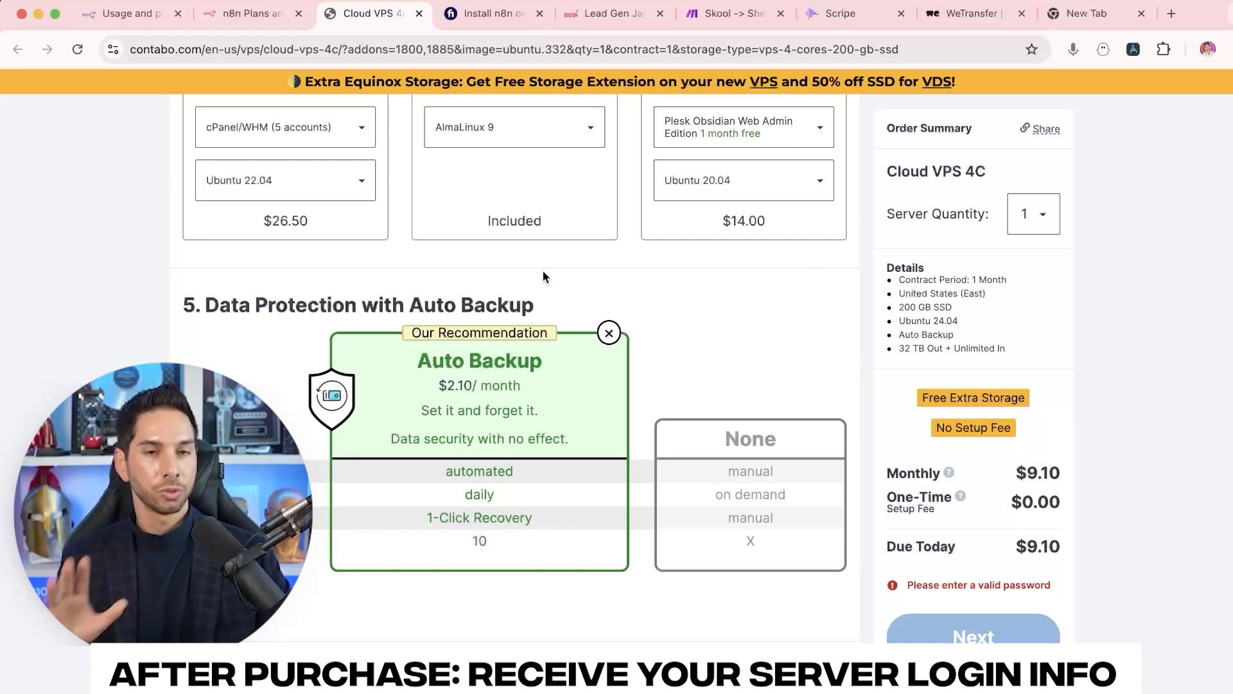
View the Fiverr order messages about the server.leadgenjay.com subdomain and DNS A record
left_click(493, 13)
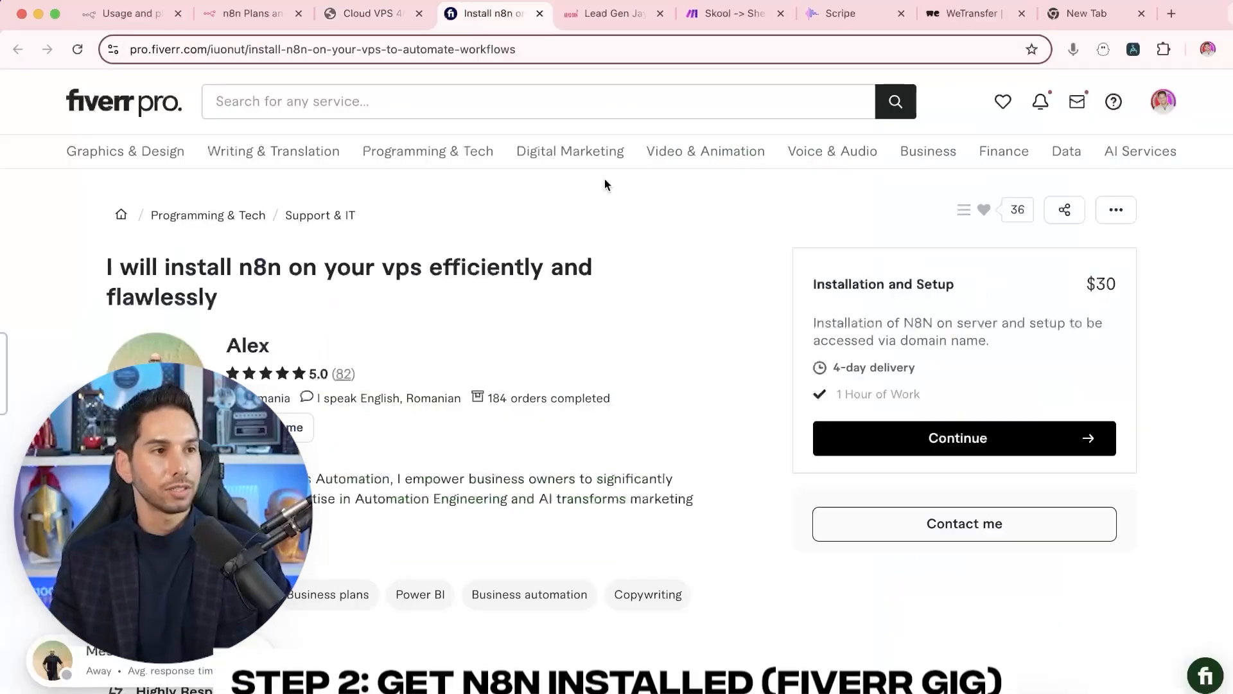
mouse_move(525, 208)
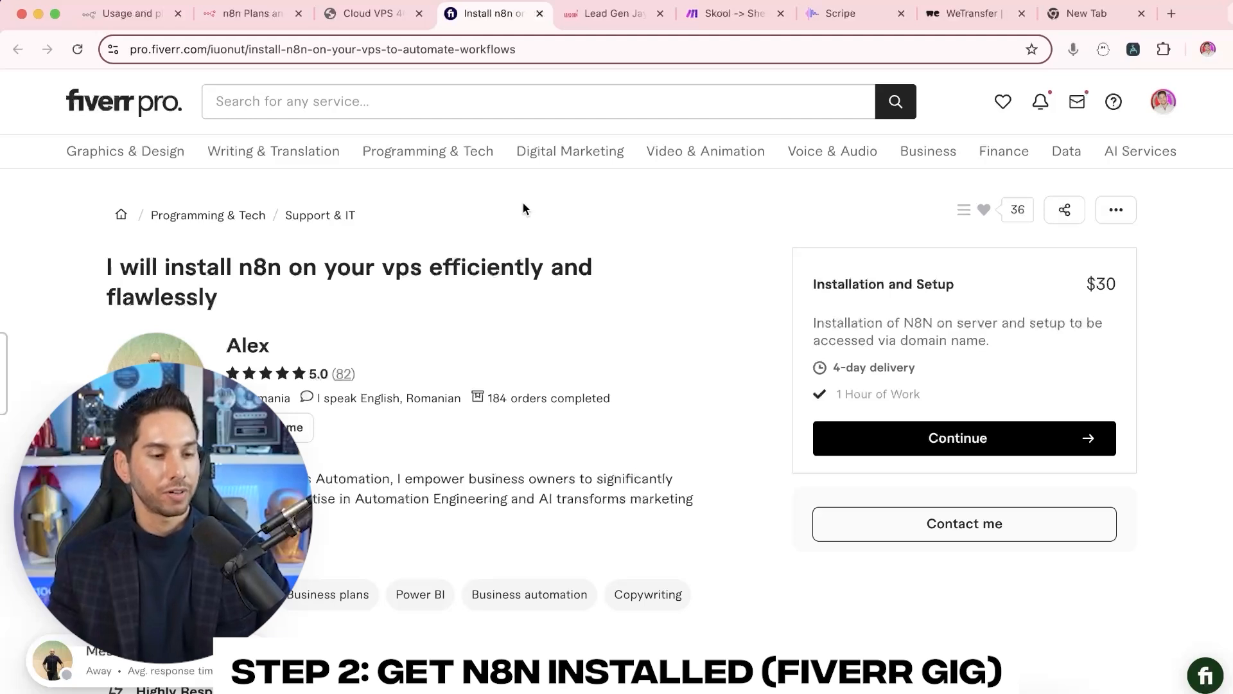
scroll("down", 3)
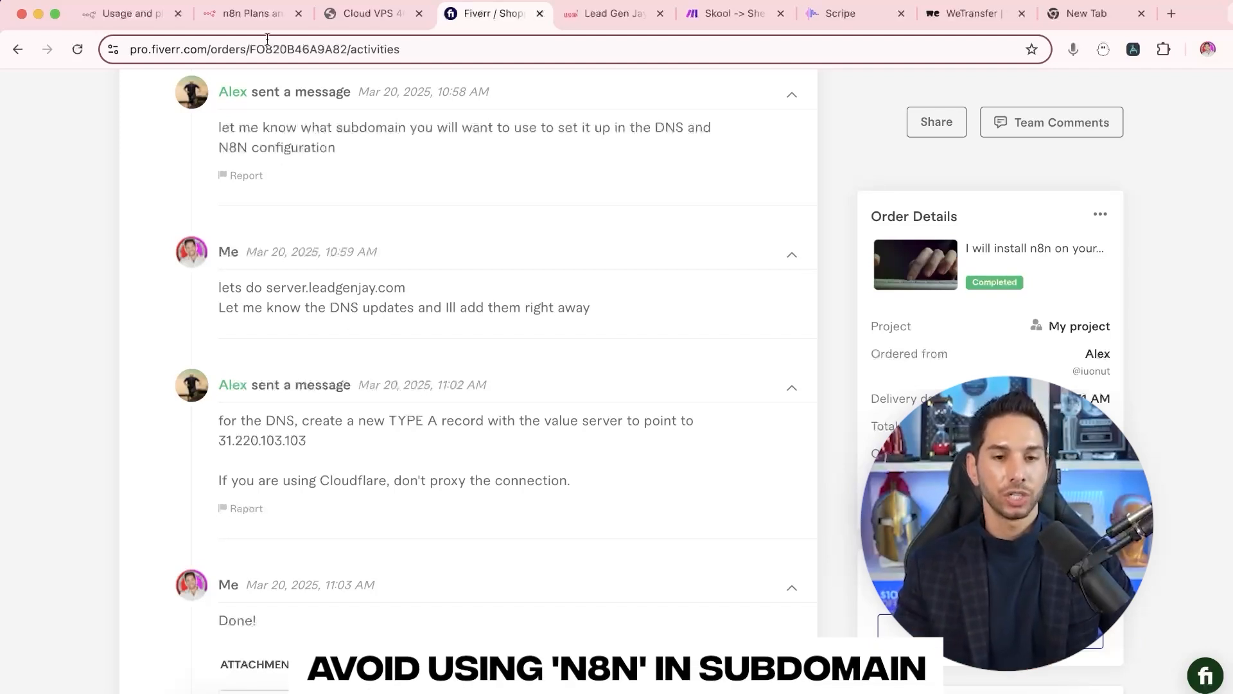
scroll("down", 3)
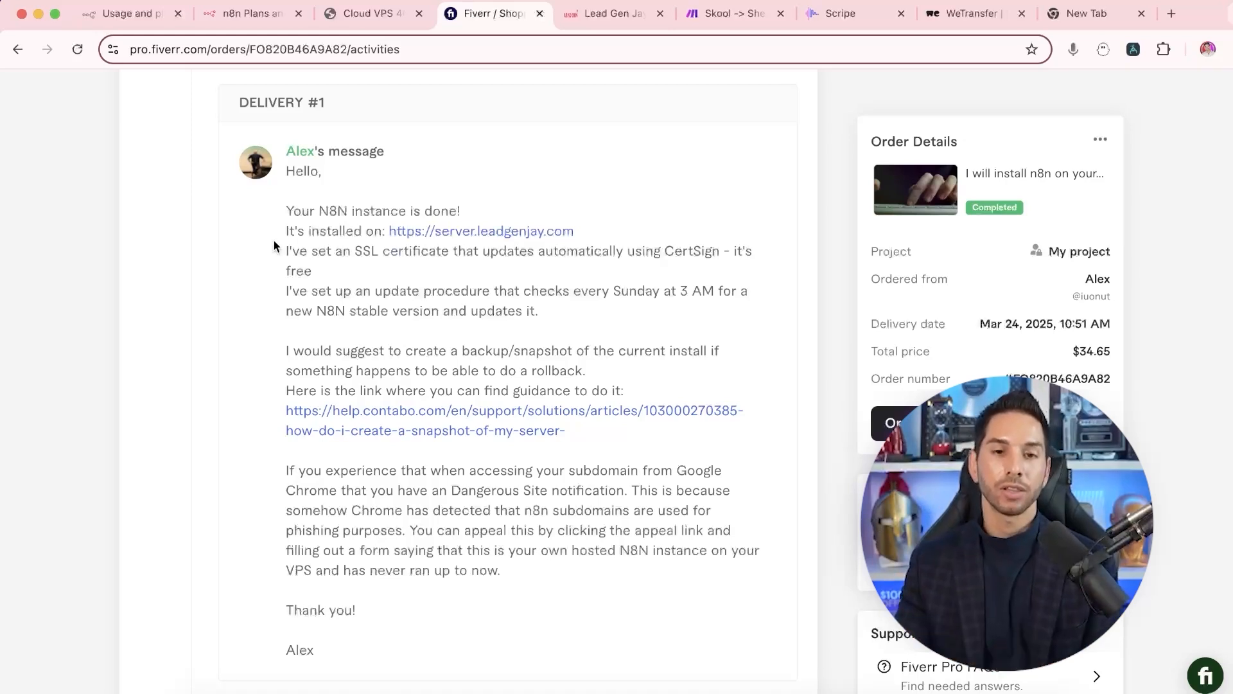
double_click(481, 231)
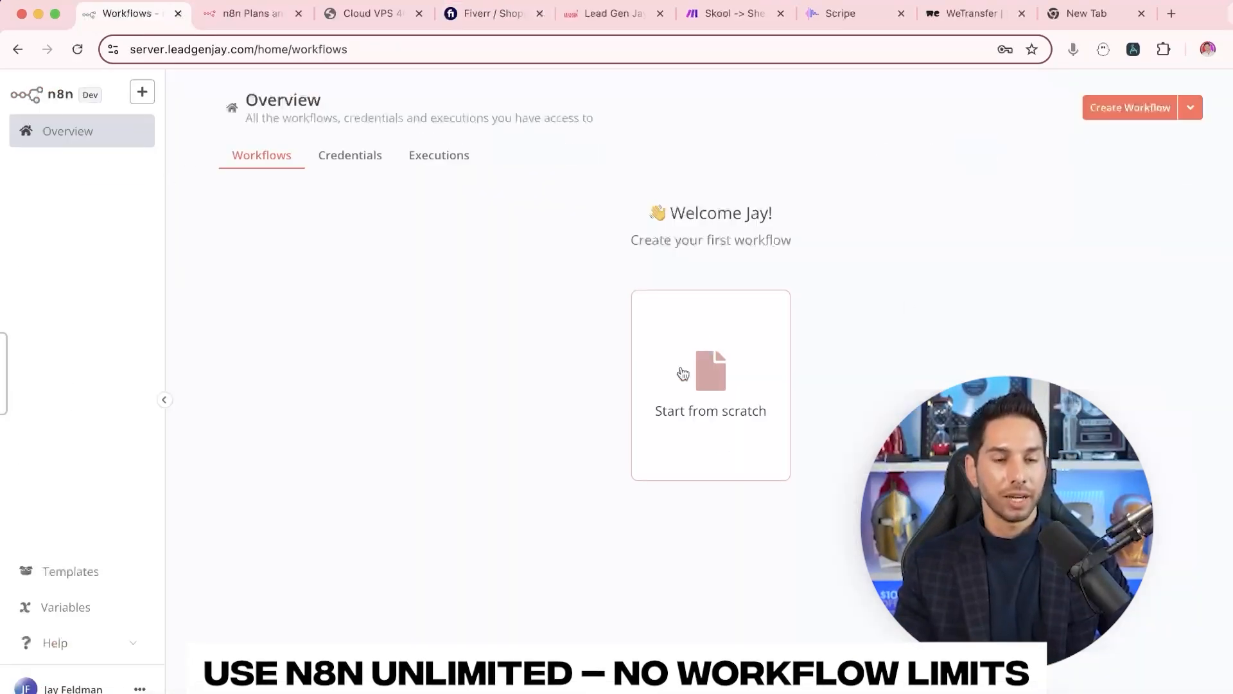
mouse_move(708, 344)
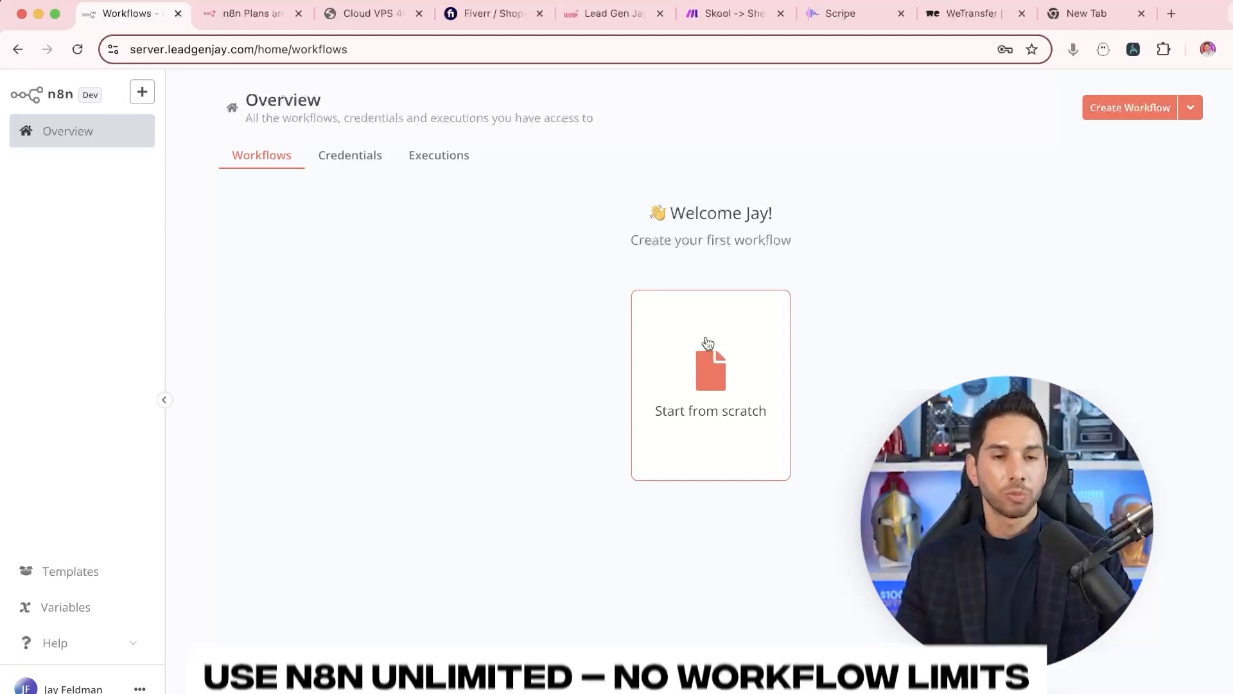
left_click(485, 13)
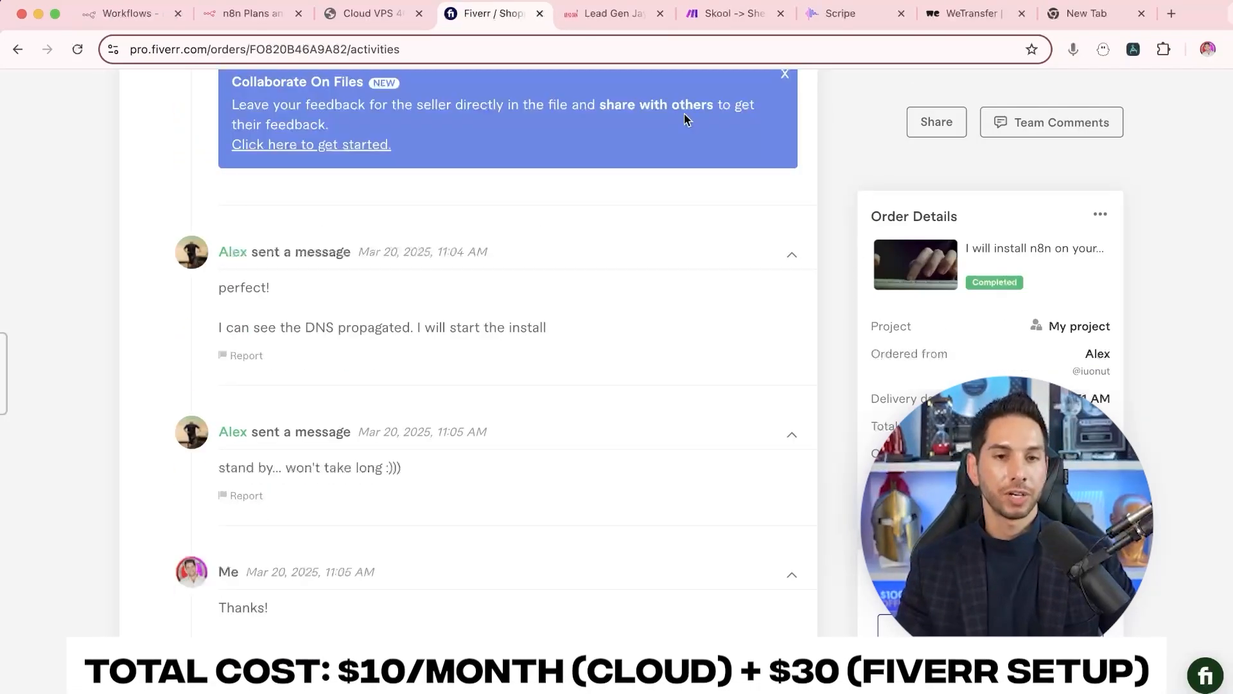
Revisit the Contabo, n8n pricing and Fiverr tabs, ending on the n8n workflows overview
left_click(366, 13)
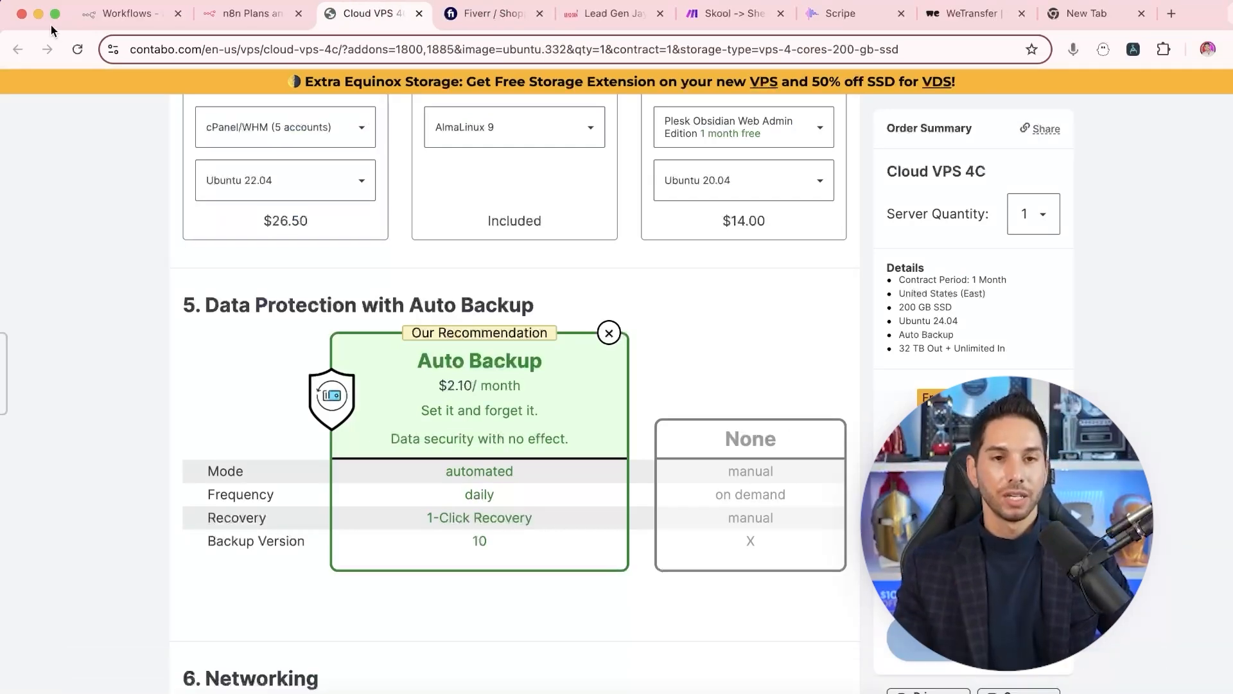
left_click(247, 13)
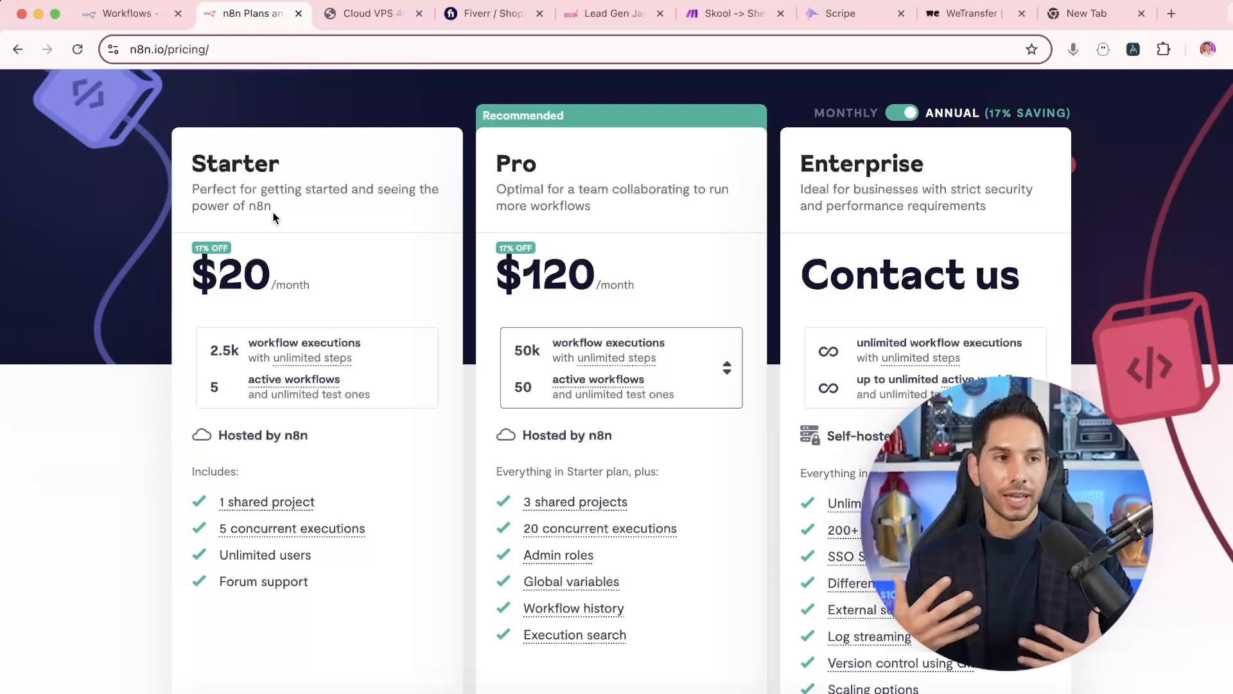
left_click(487, 13)
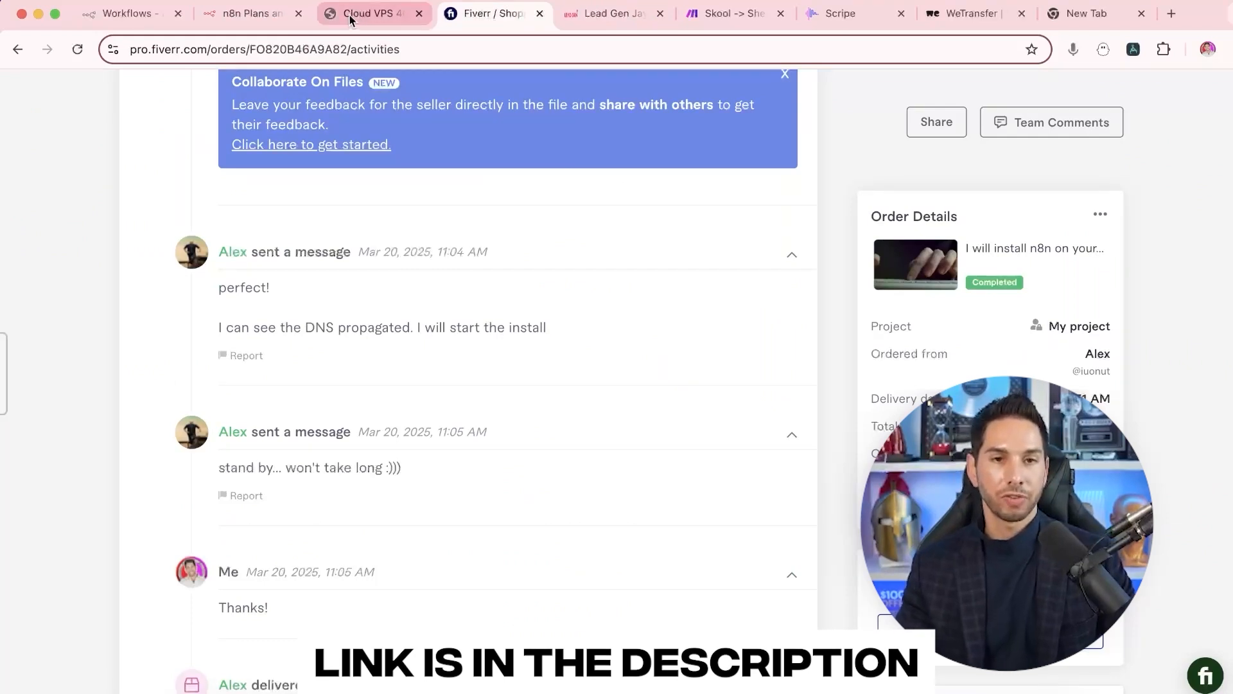
left_click(360, 13)
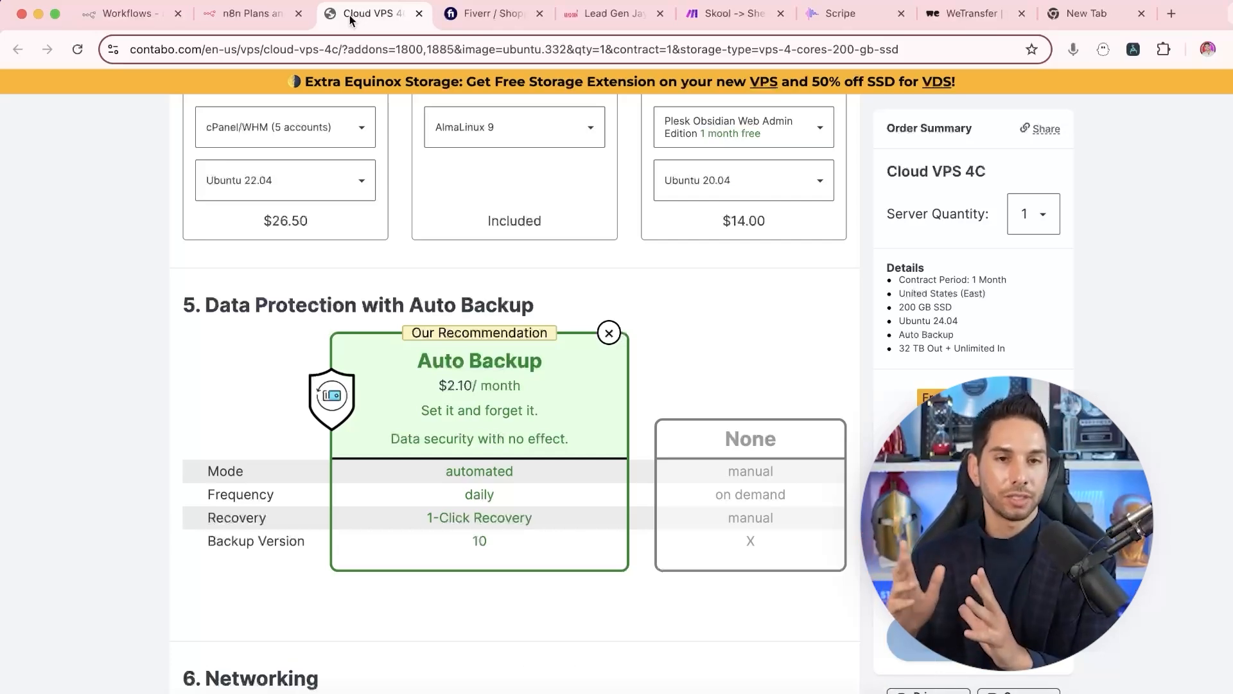
left_click(253, 14)
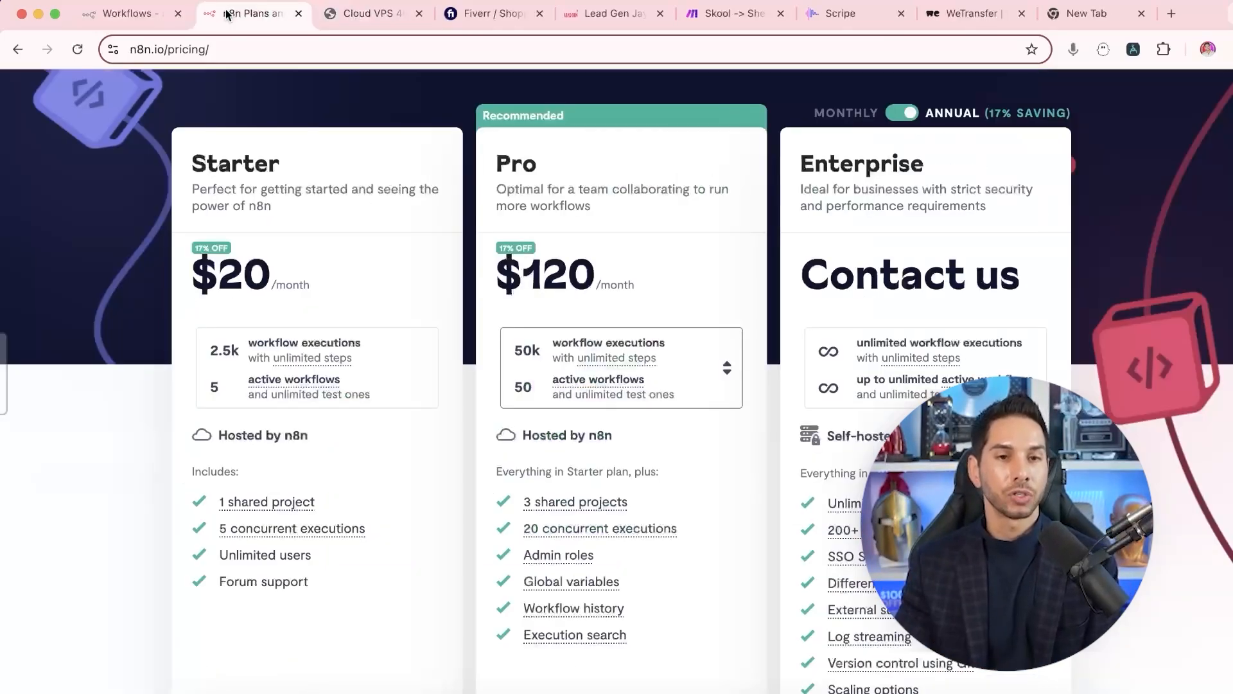
left_click(125, 13)
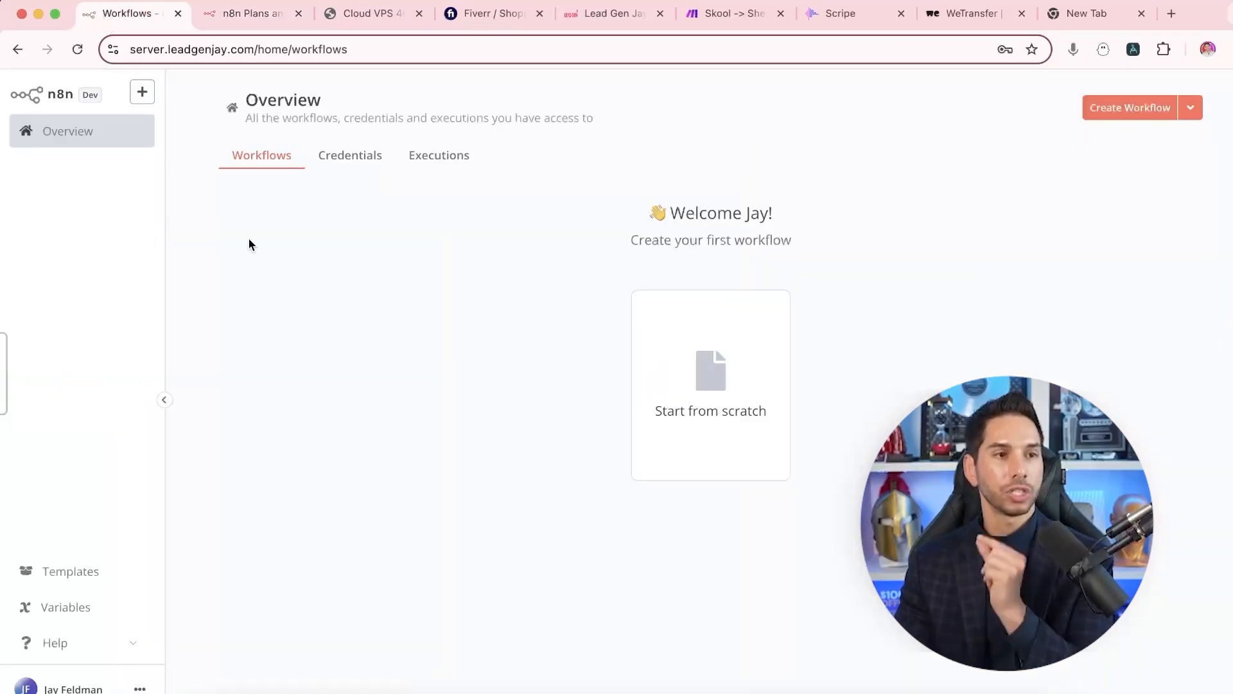